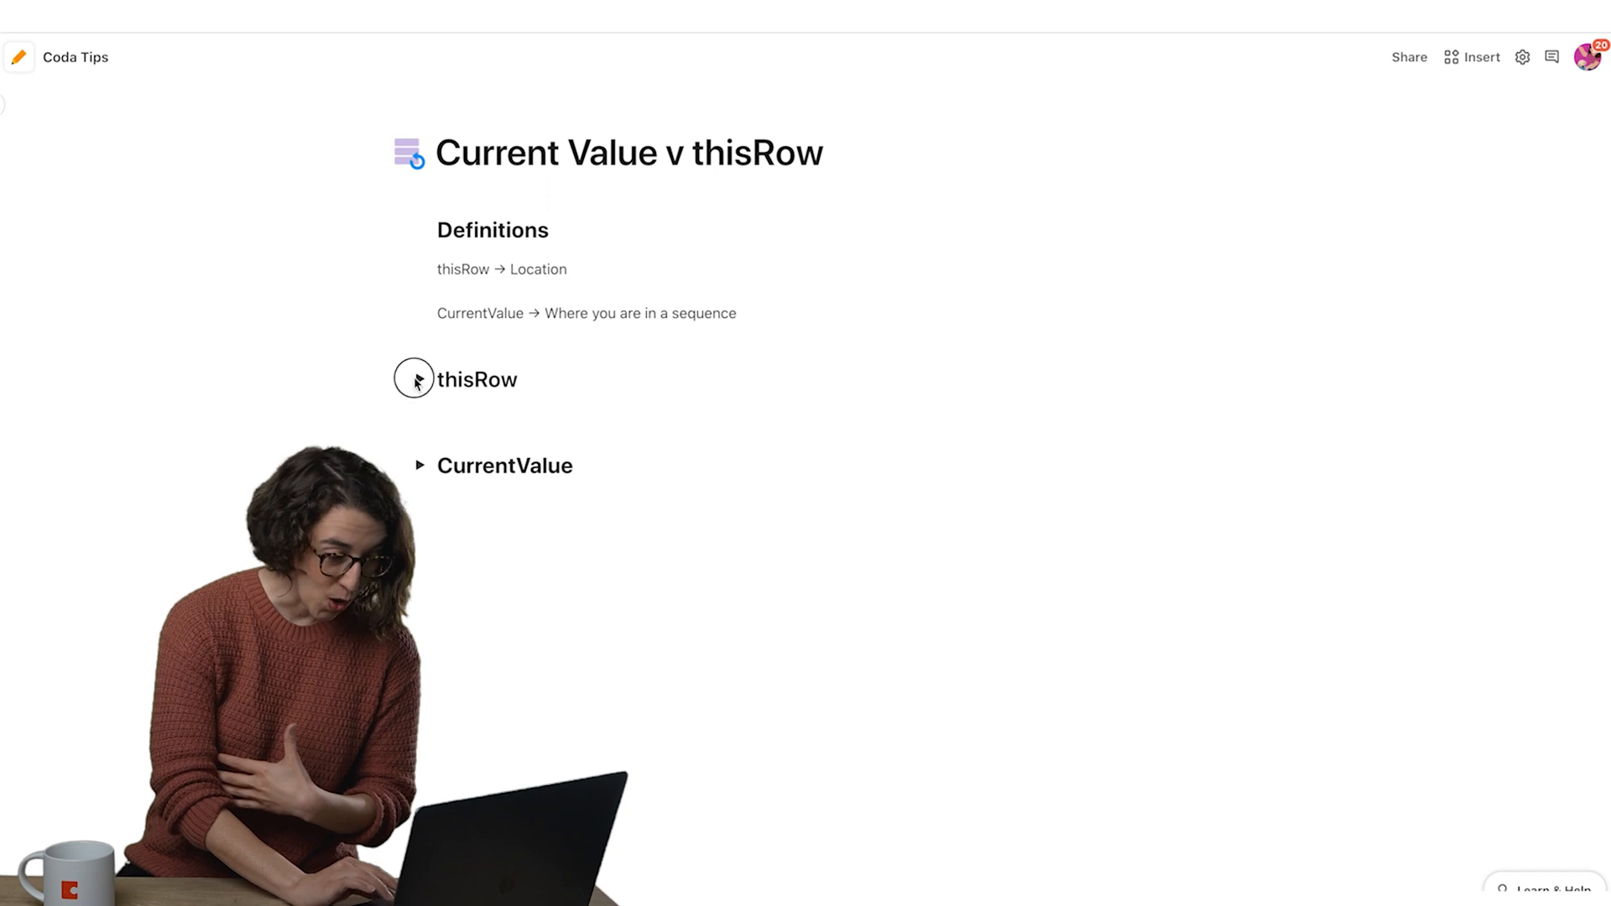
# Expand the thisRow and CurrentValue sections, revealing the projects table and the formula returning 4
pyautogui.click(420, 379)
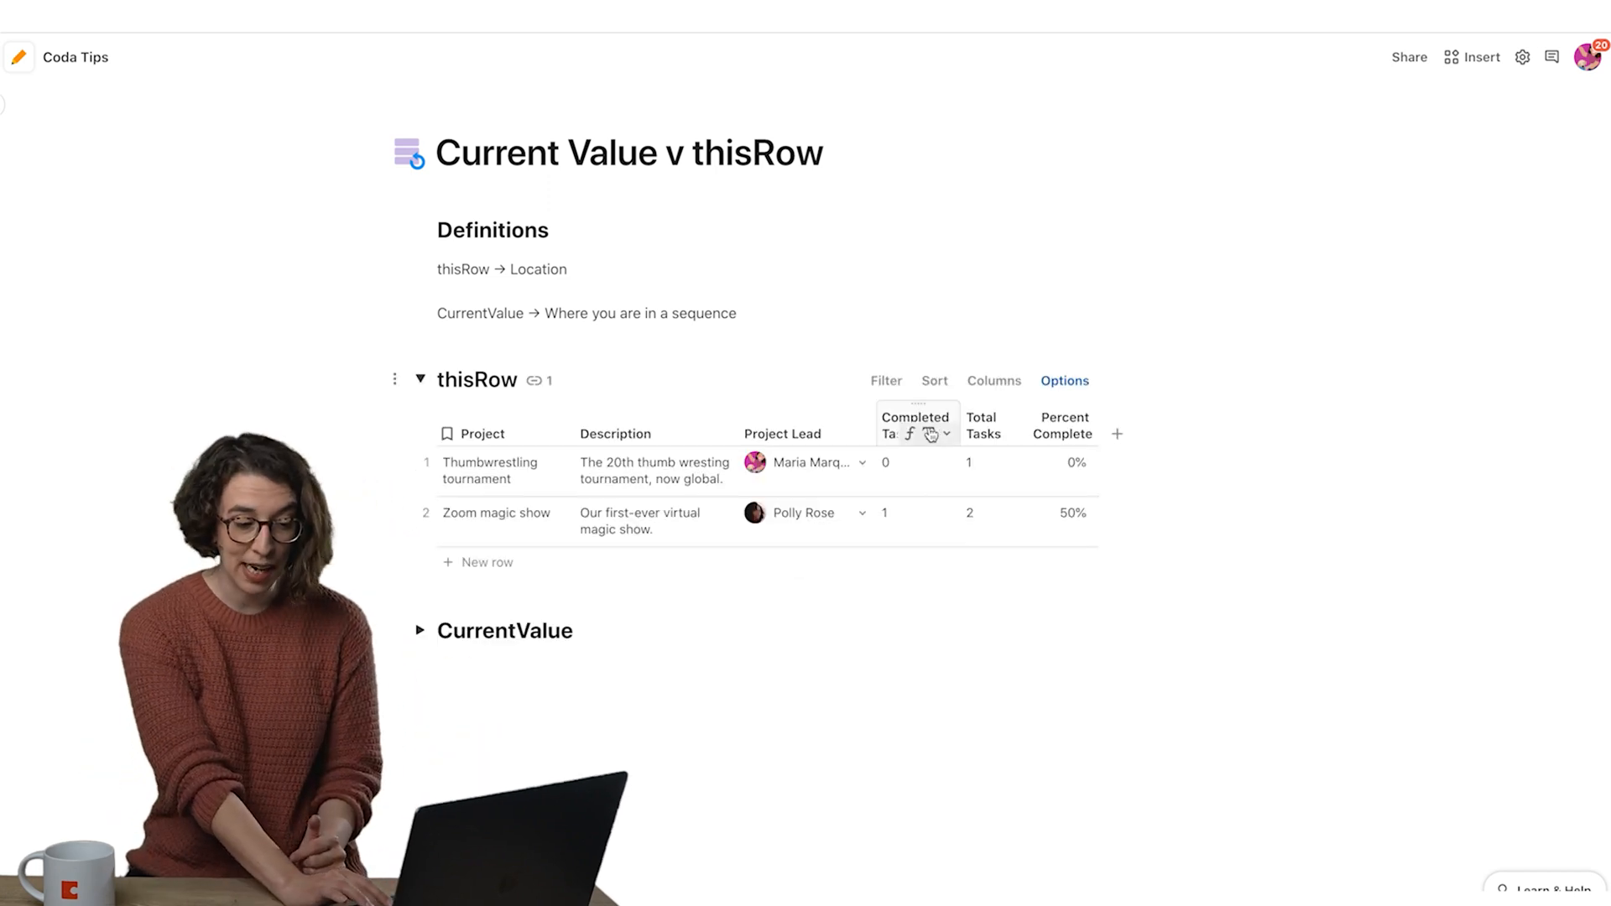
pyautogui.click(908, 433)
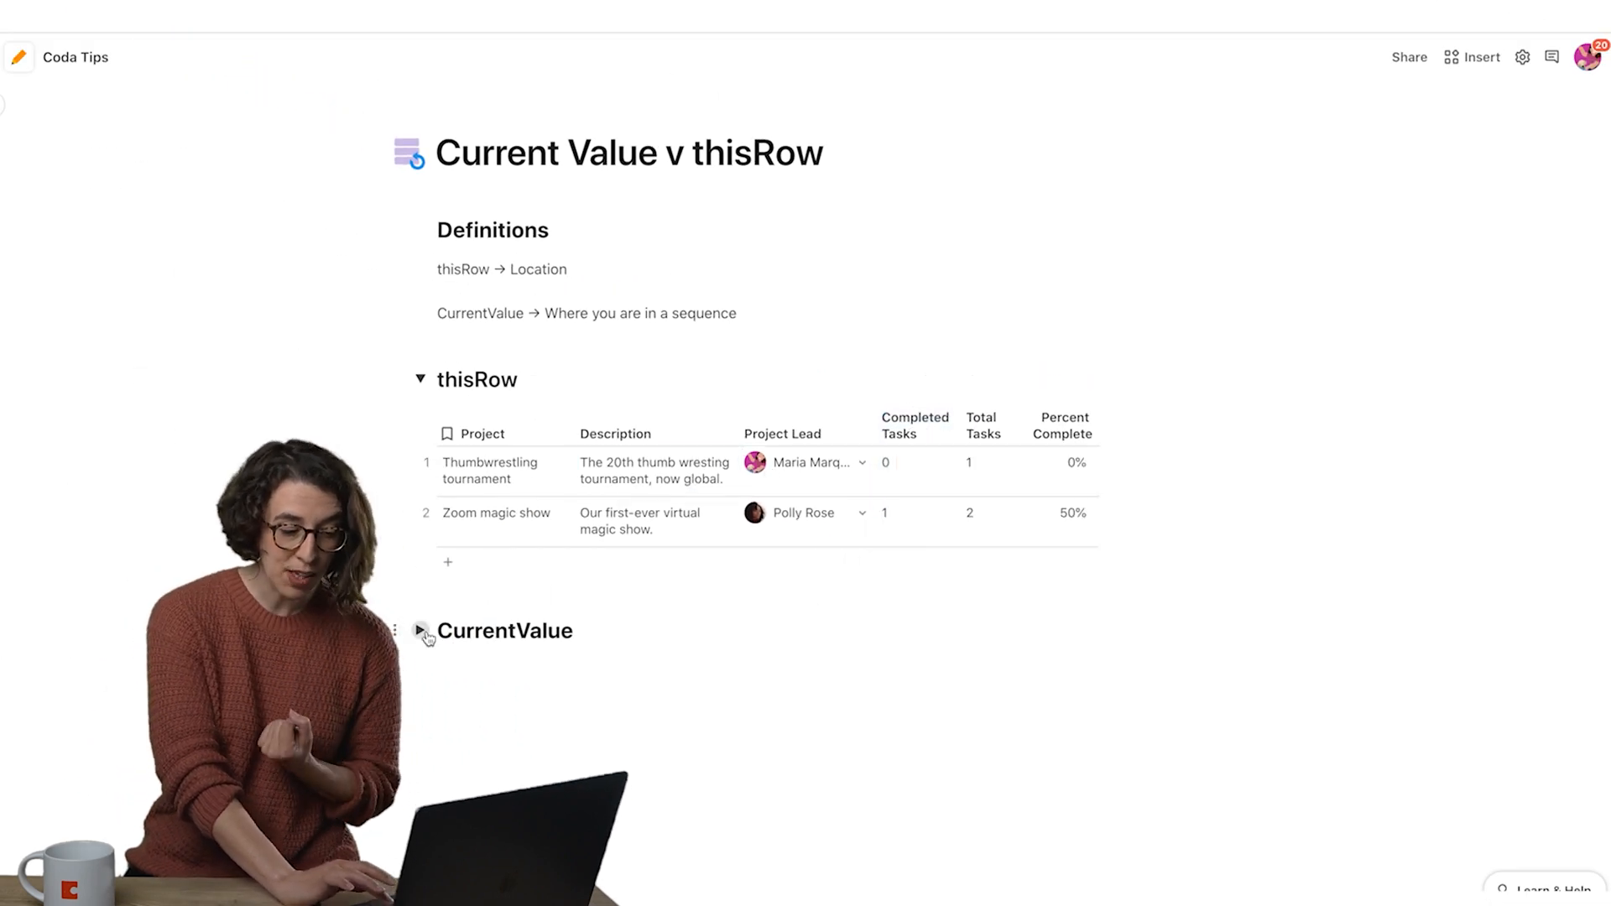
pyautogui.click(419, 631)
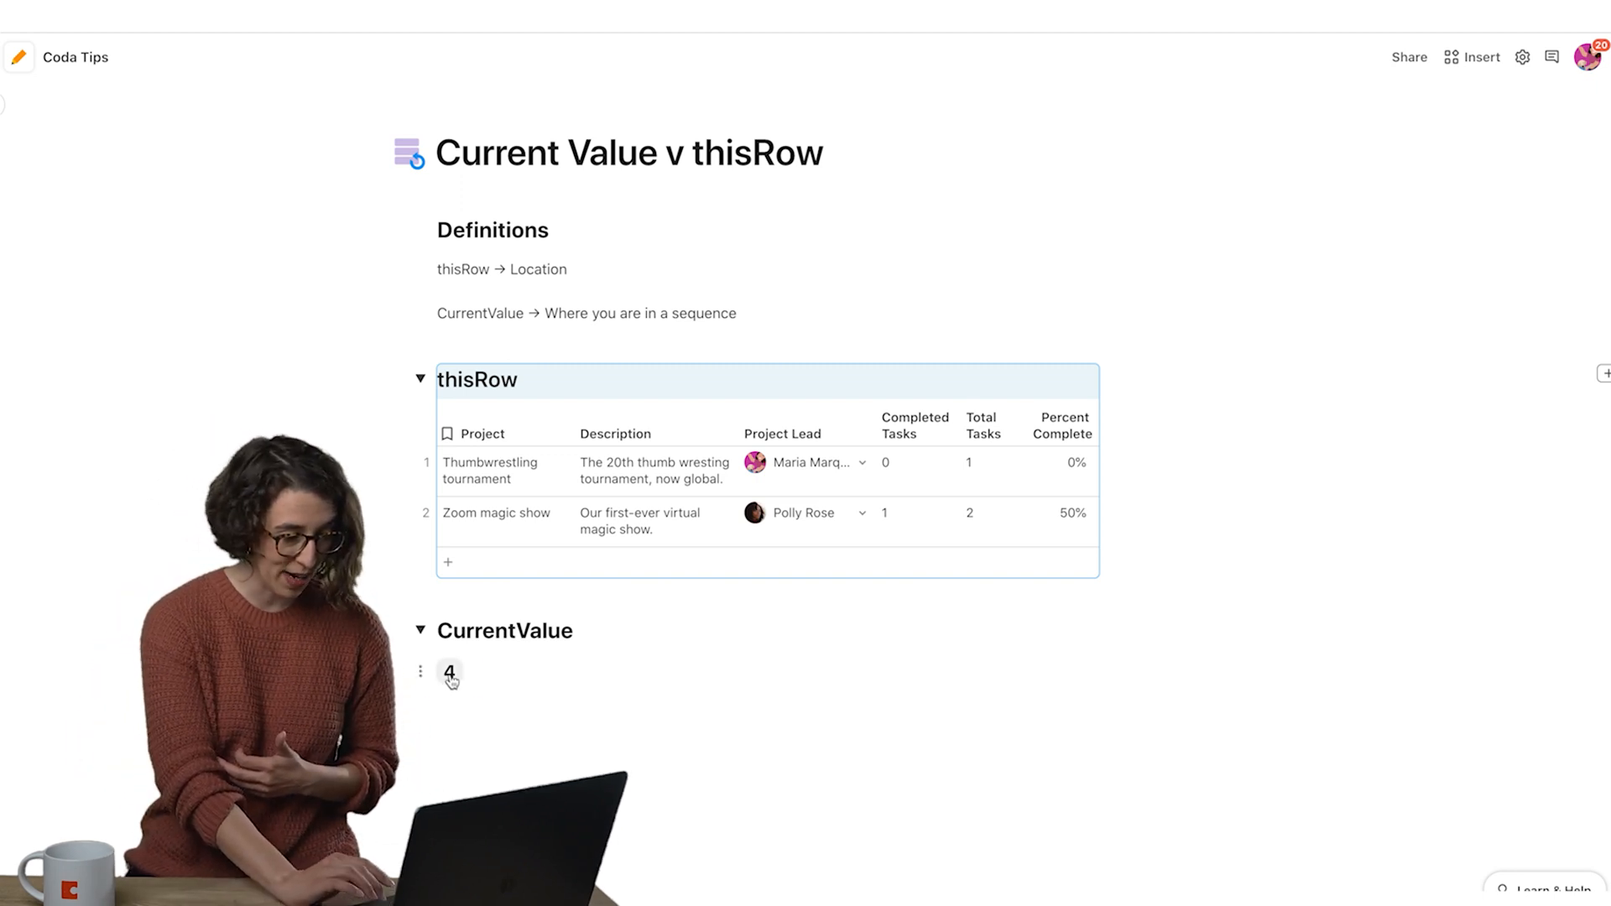
pyautogui.click(449, 671)
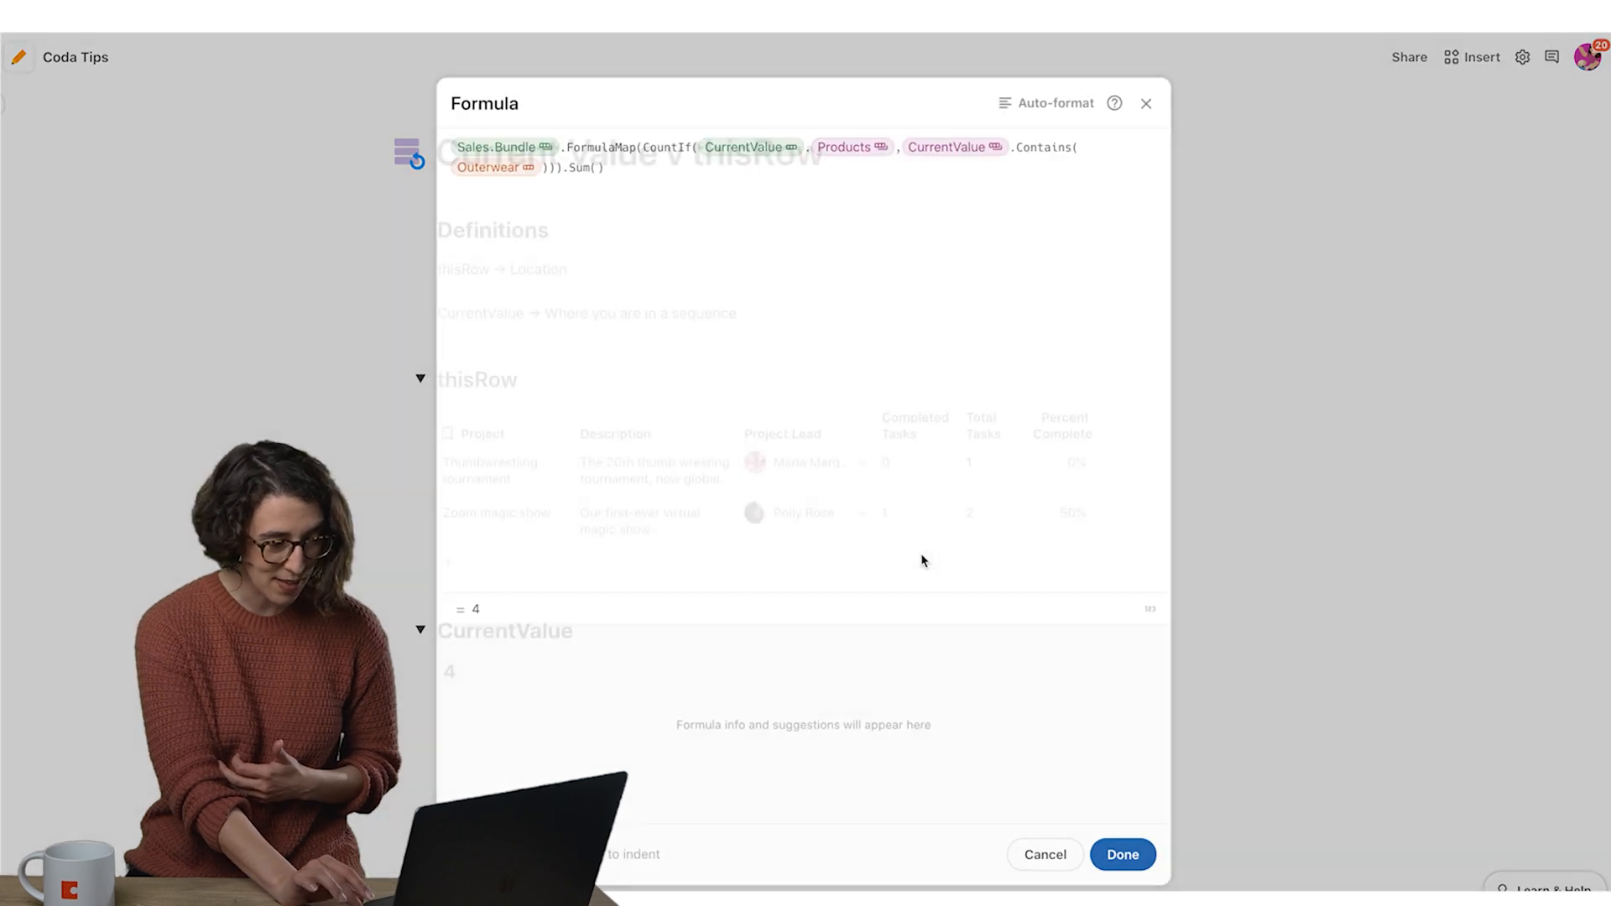